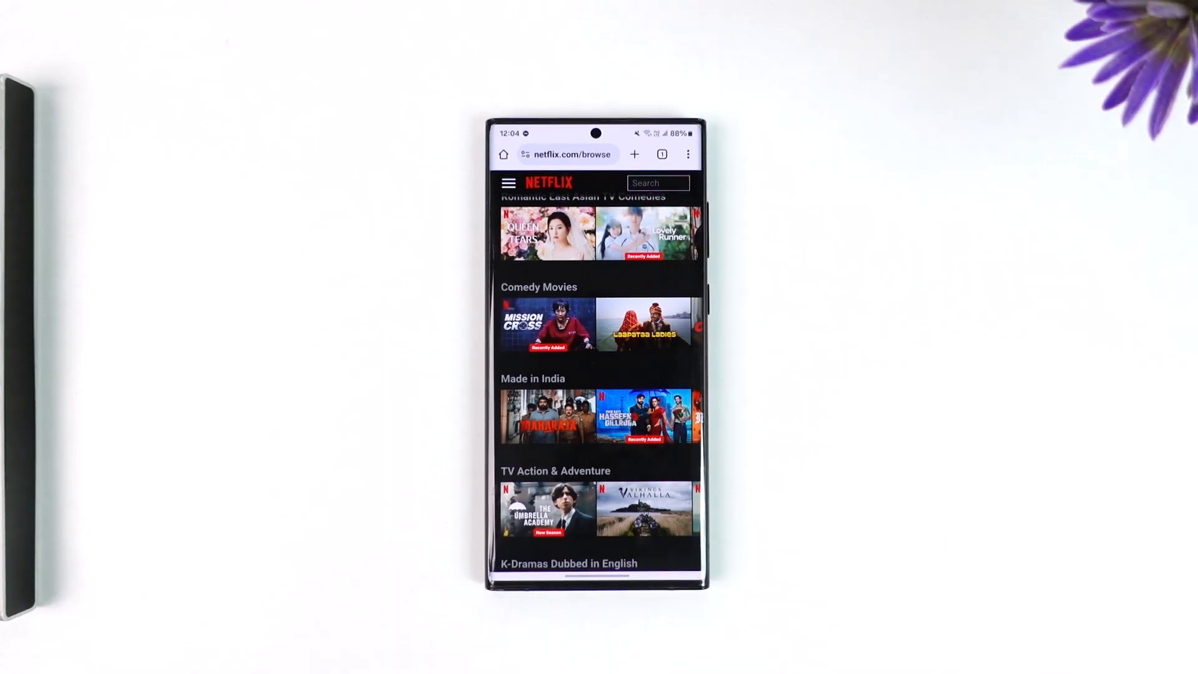
- Reach the Account page from the browse page's navigation menu
{"action": "left_click", "coordinate": [510, 184]}
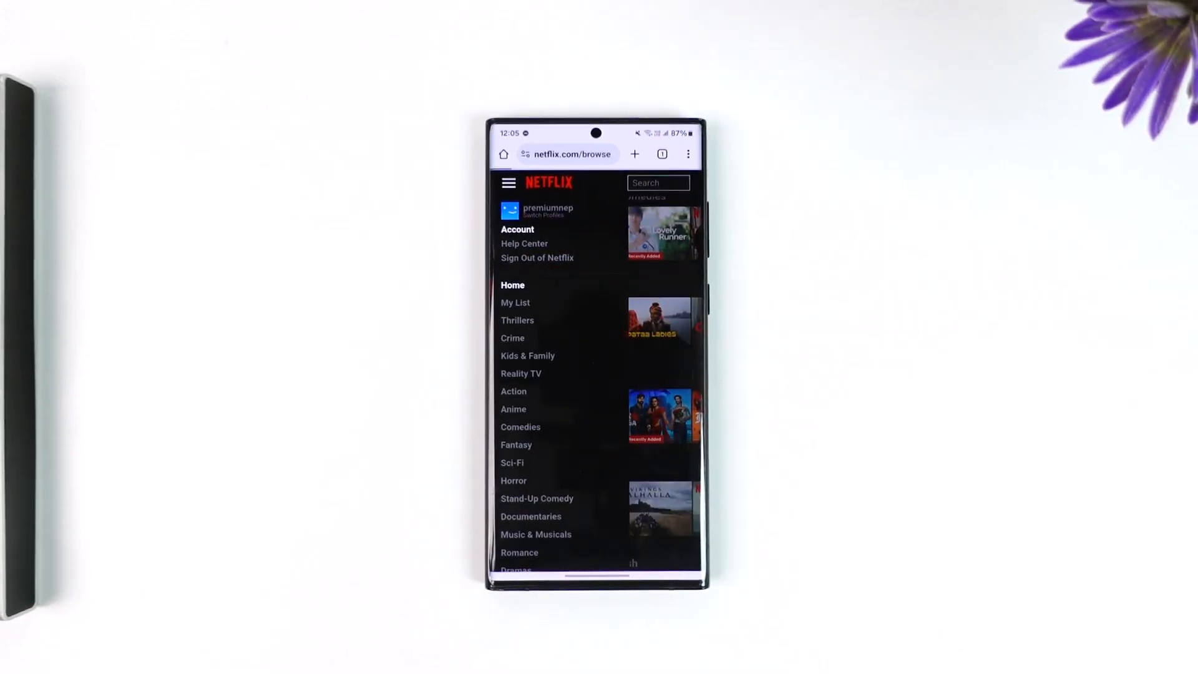
{"action": "left_click", "coordinate": [516, 230]}
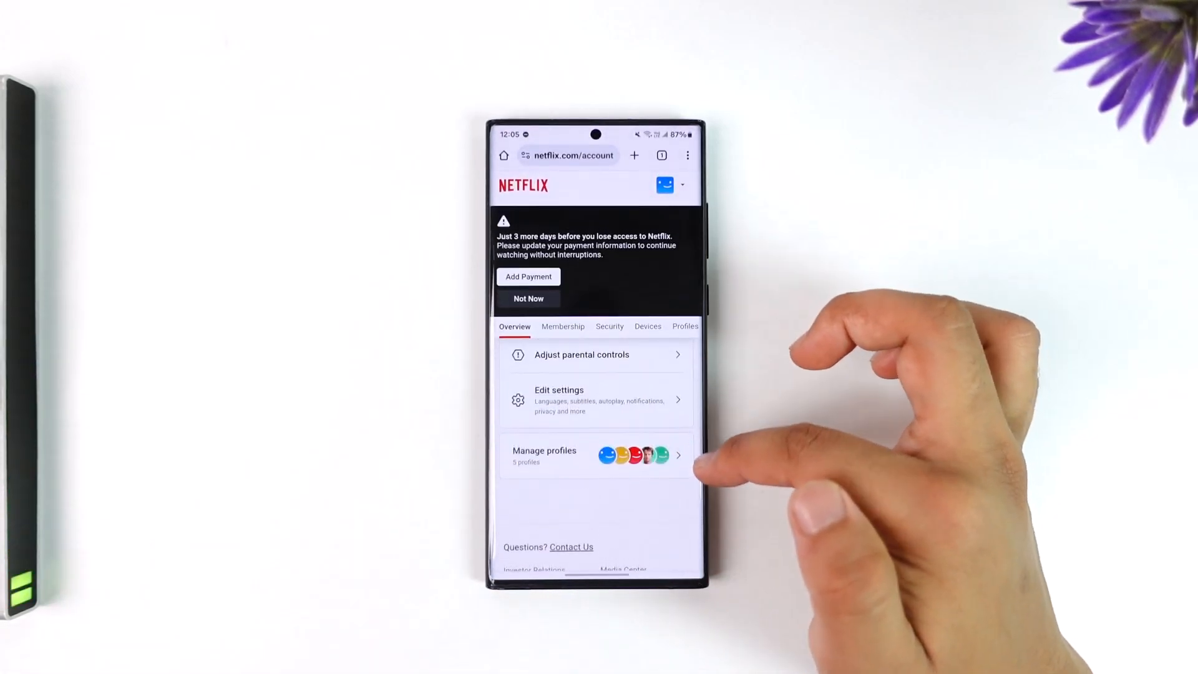
- Enter Manage profiles and bring a profile's Viewing activity option into view
{"action": "left_click", "coordinate": [685, 325]}
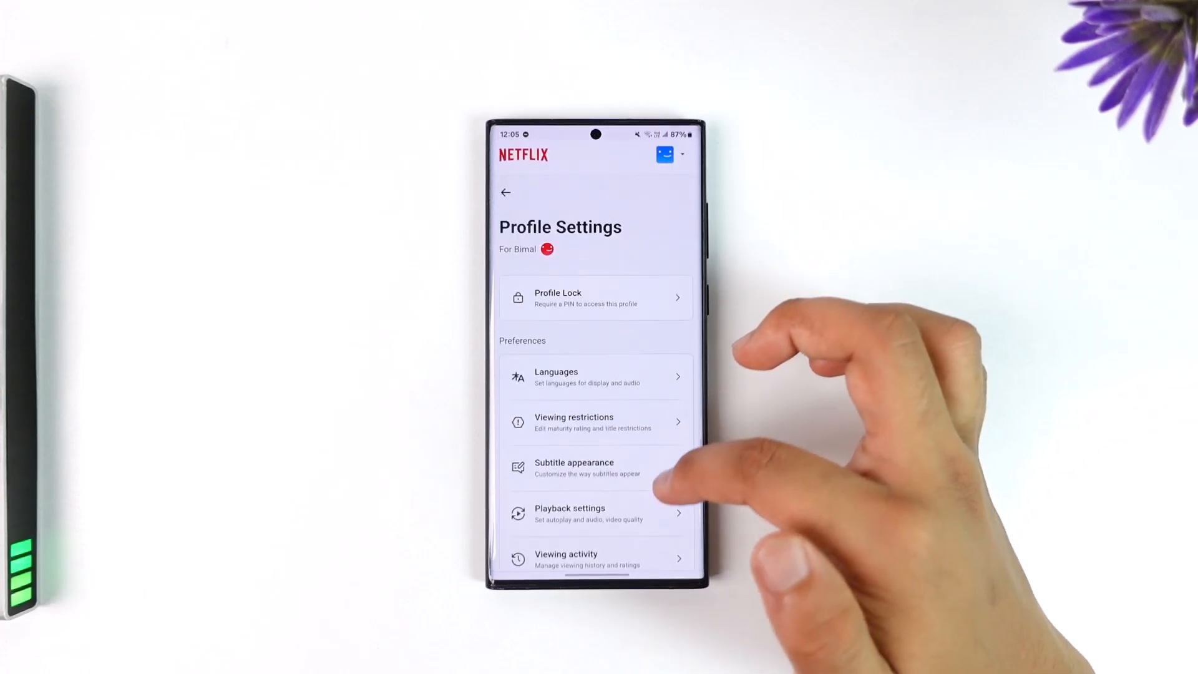
{"action": "scroll", "scroll_direction": "up", "scroll_amount": 3}
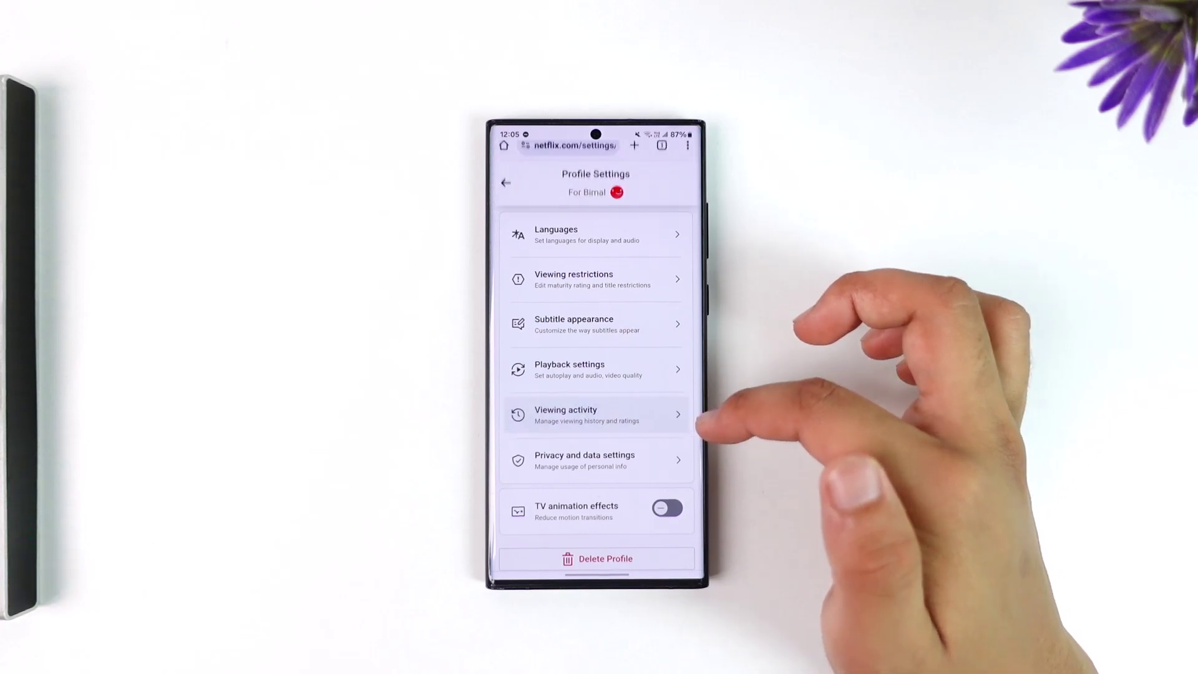
- Hide all of the profile's viewing activity and return to the five-profile account list
{"action": "left_click", "coordinate": [595, 414]}
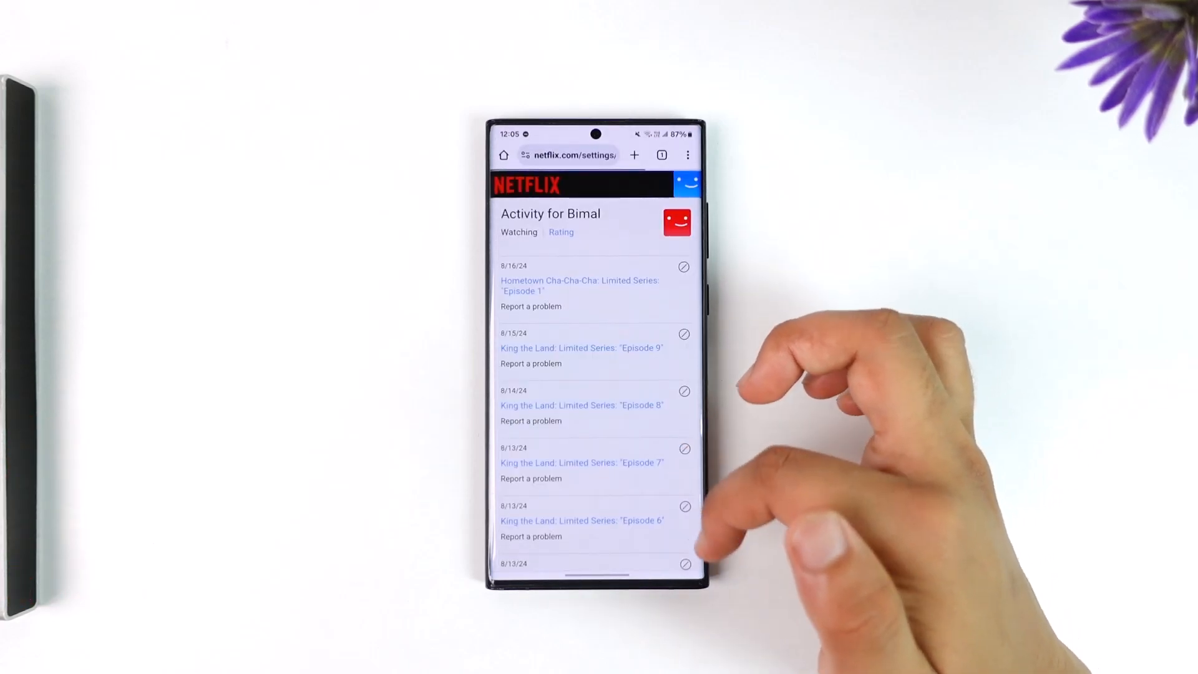
{"action": "scroll", "scroll_direction": "down", "scroll_amount": 3}
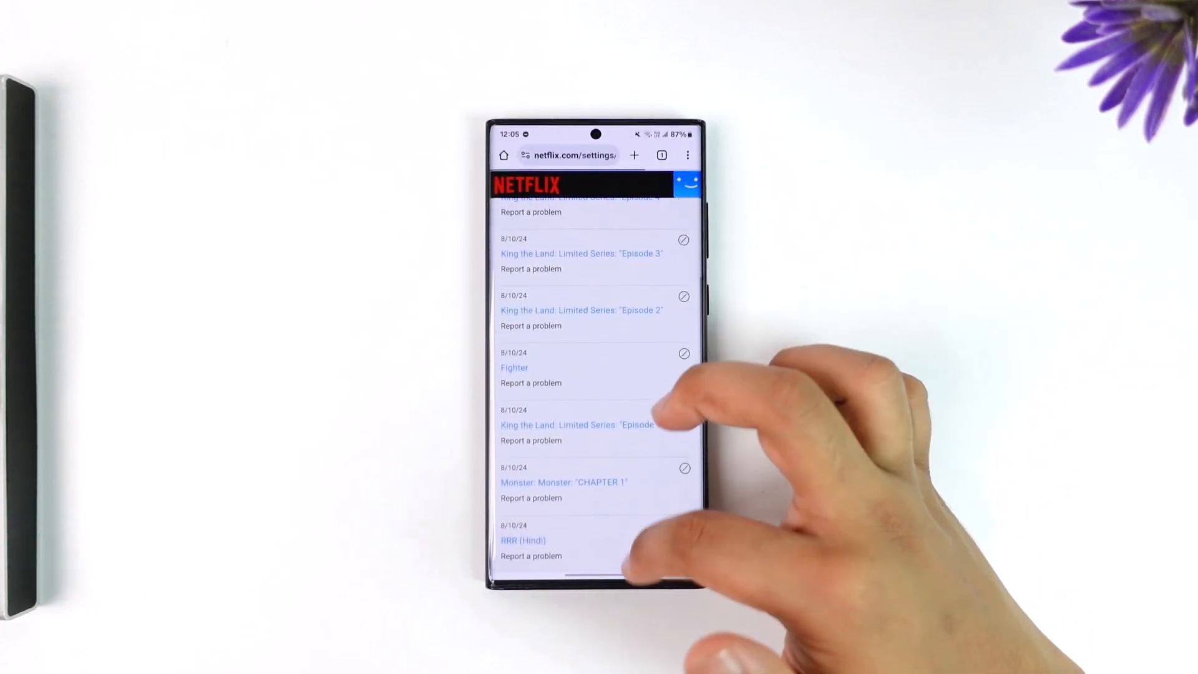
{"action": "scroll", "scroll_direction": "down", "scroll_amount": 3}
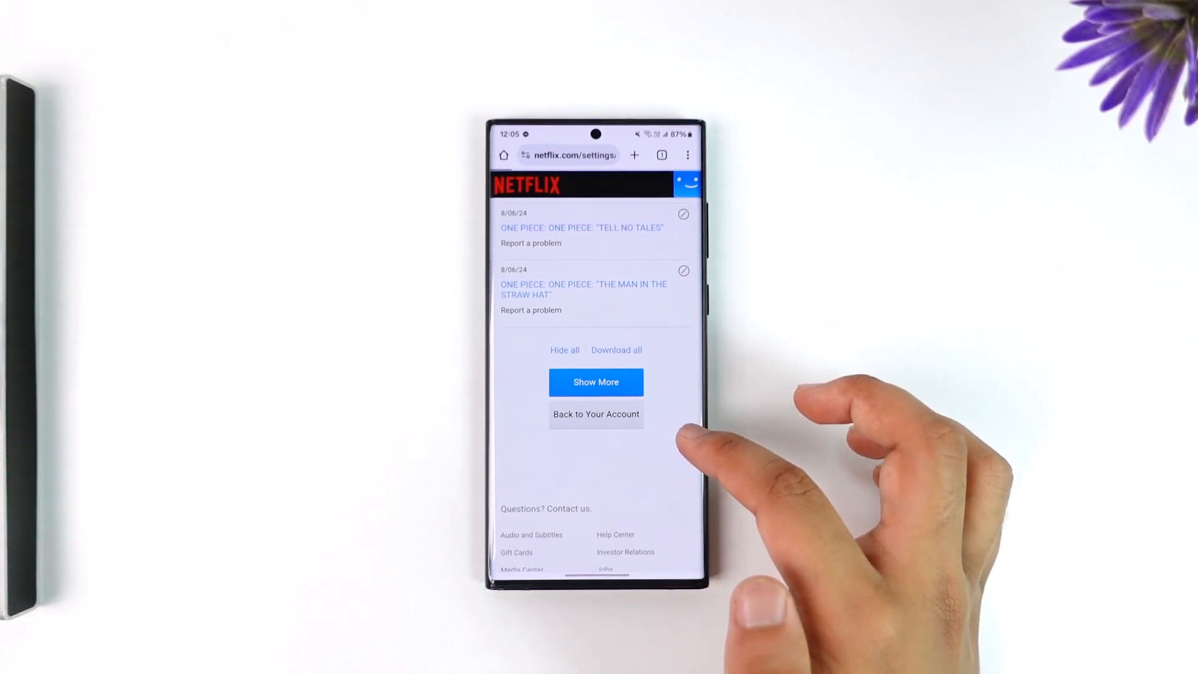
{"action": "left_click", "coordinate": [596, 414]}
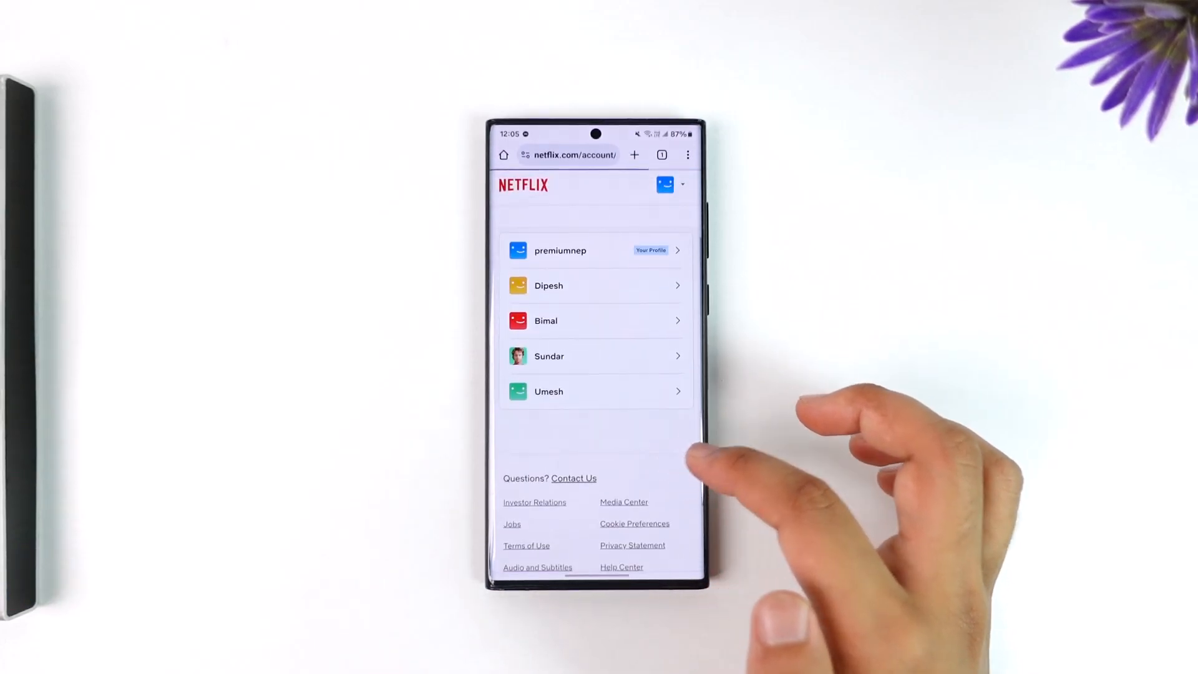